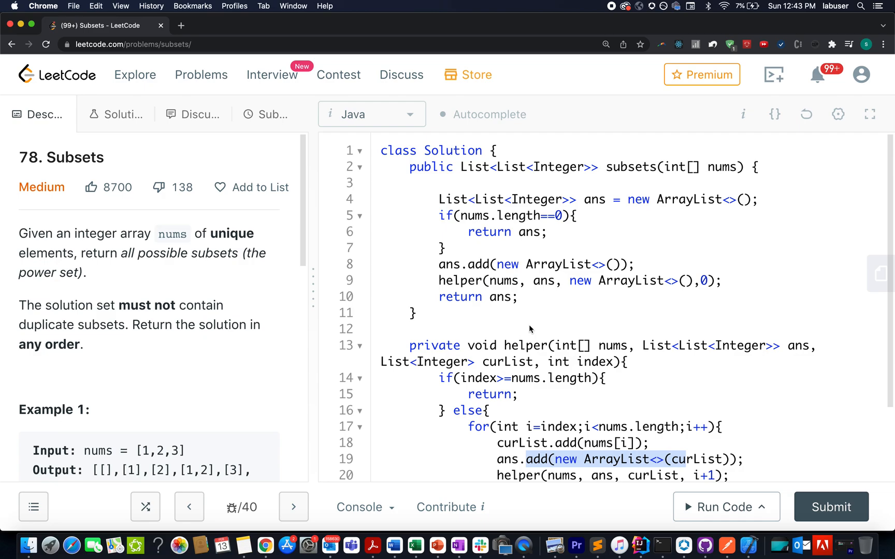
mouse_move(400, 407)
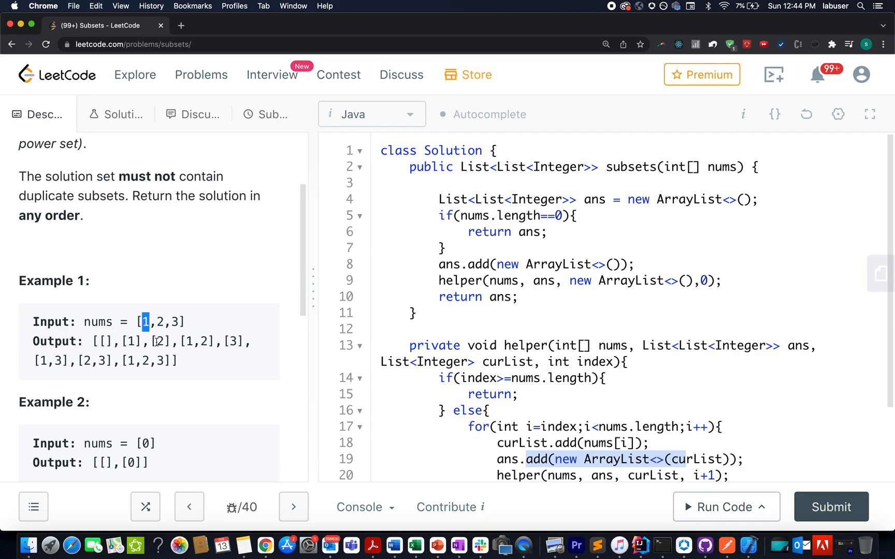
Draw the empty subset bracket in red ink beside the input [1,2,3].
double_click(162, 341)
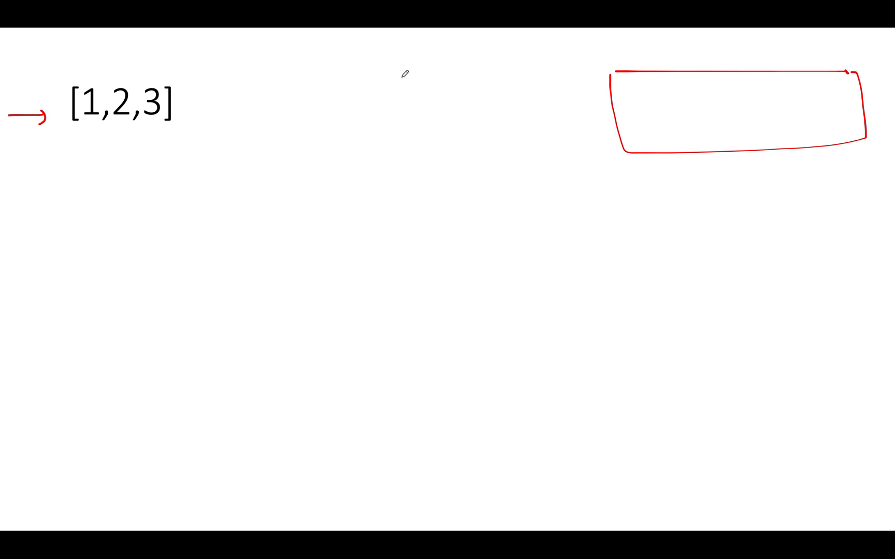
left_click_drag(377, 68, 388, 114)
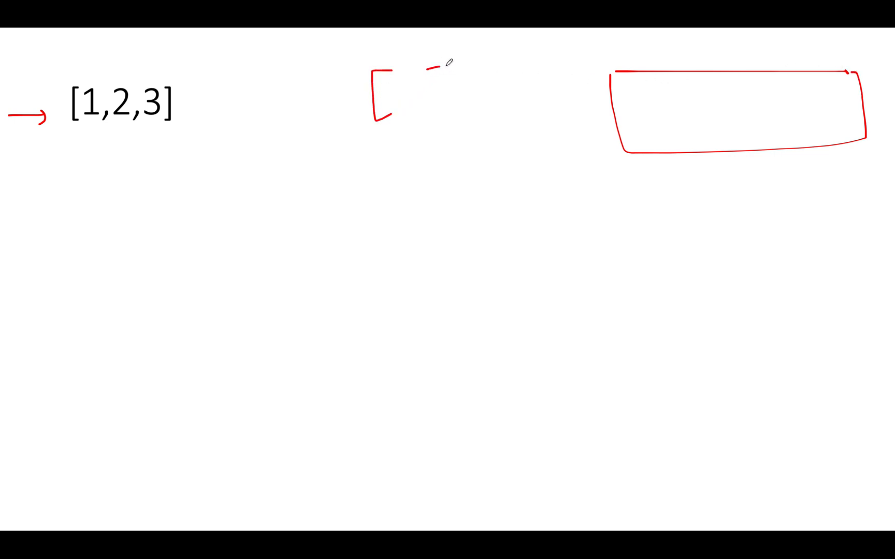
left_click_drag(434, 68, 450, 114)
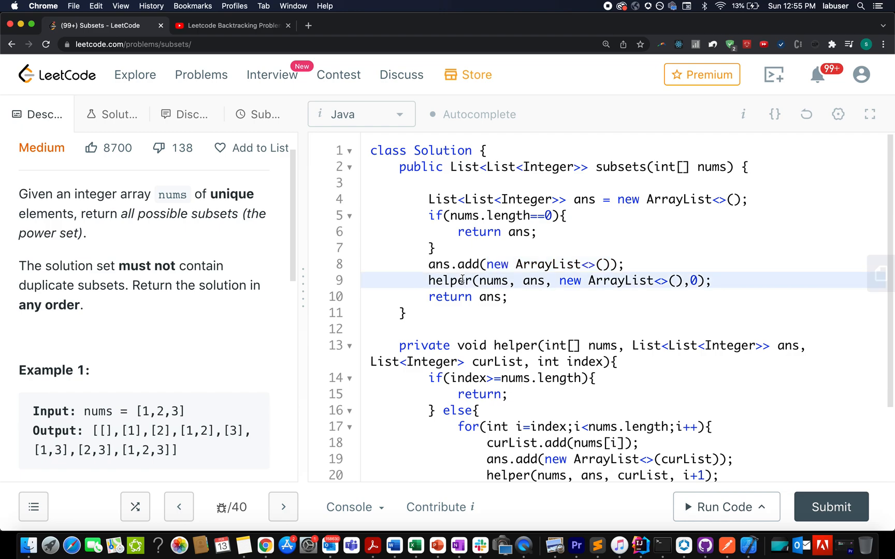
Highlight the uses of nums and the line returning the collected subsets.
double_click(494, 280)
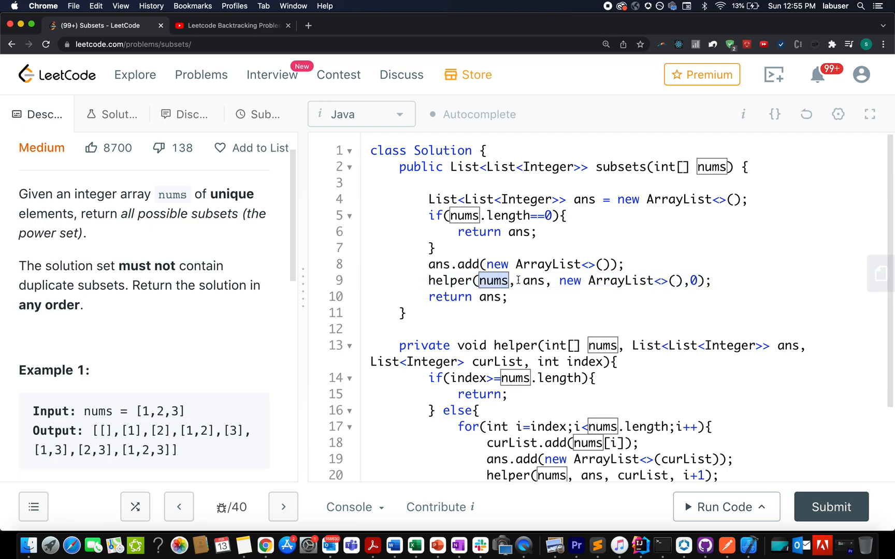
double_click(532, 281)
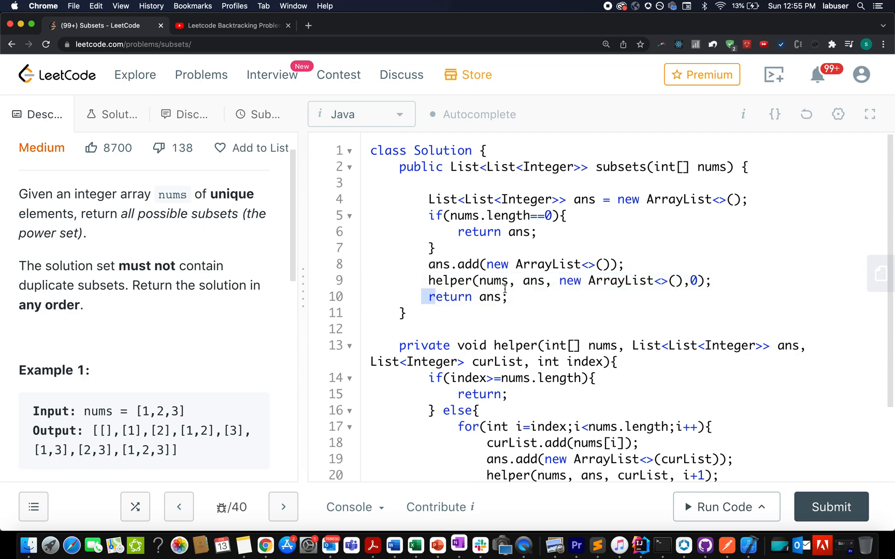
scroll("down", 3)
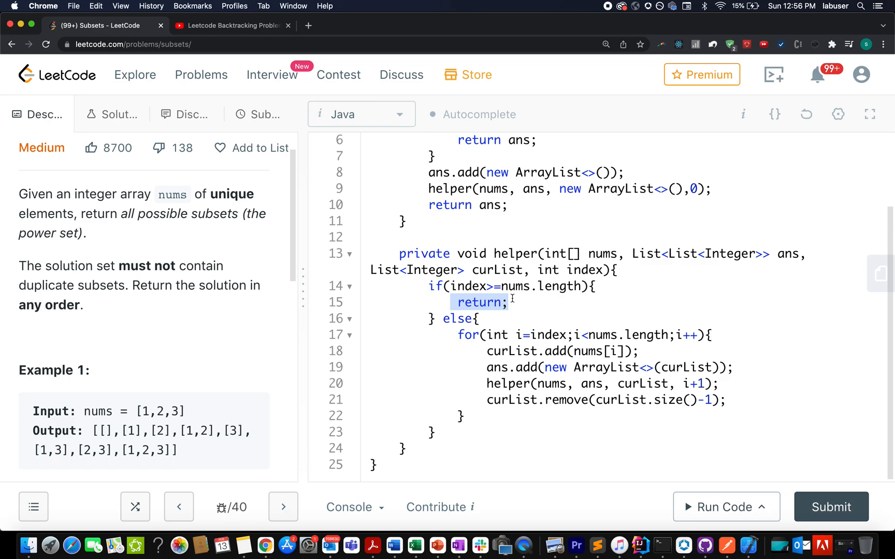
left_click(512, 335)
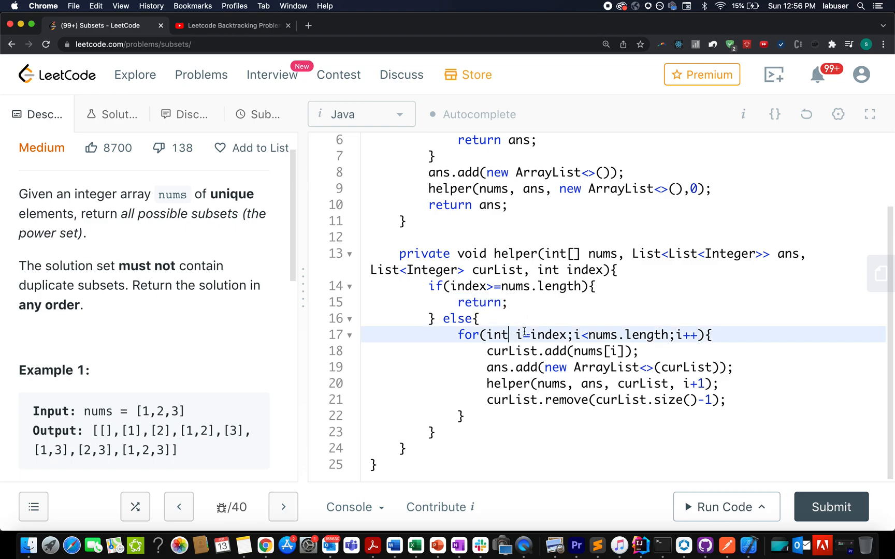
double_click(547, 335)
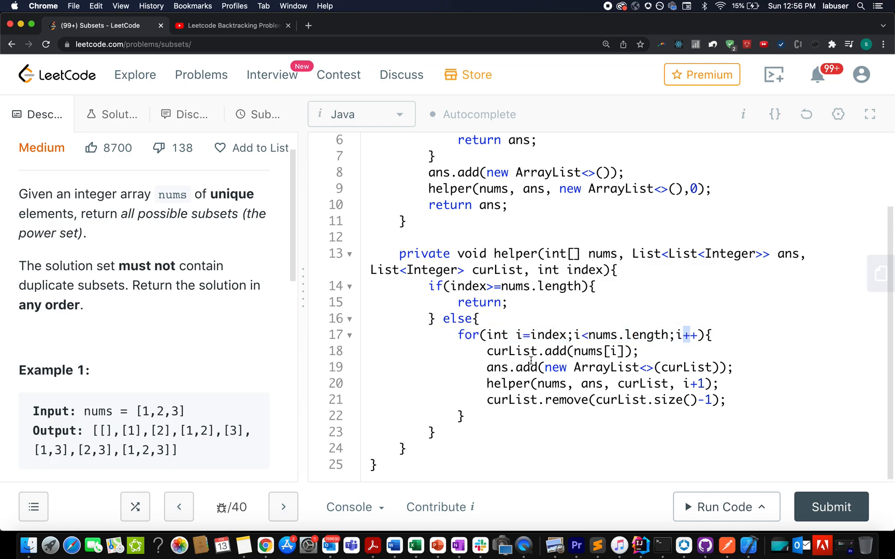
double_click(559, 351)
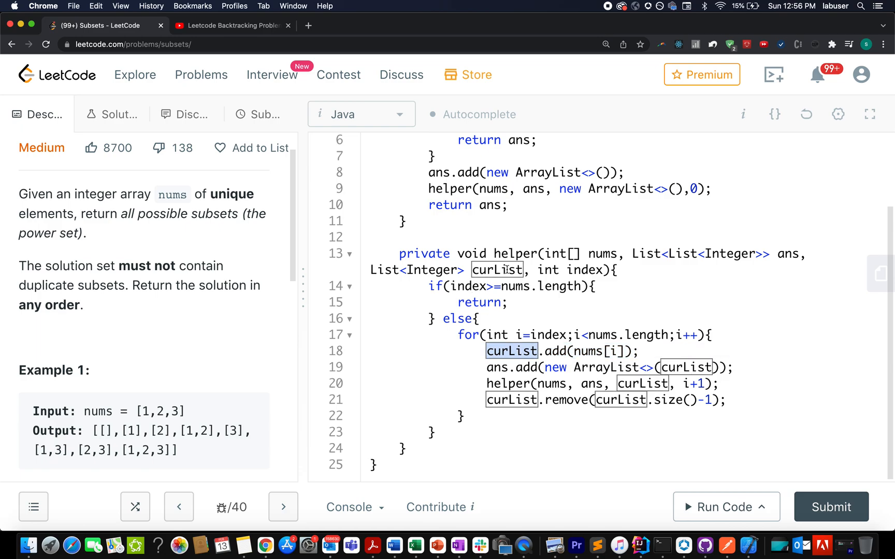
mouse_move(485, 367)
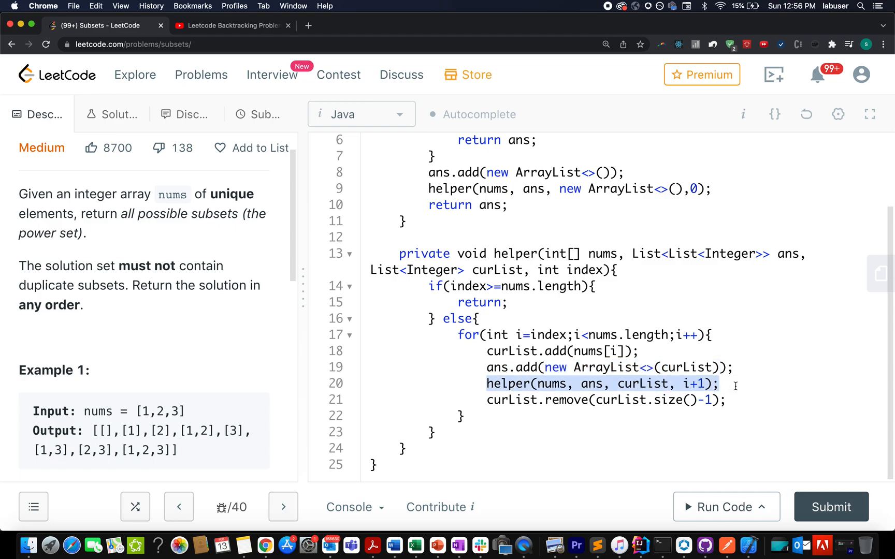
mouse_move(572, 368)
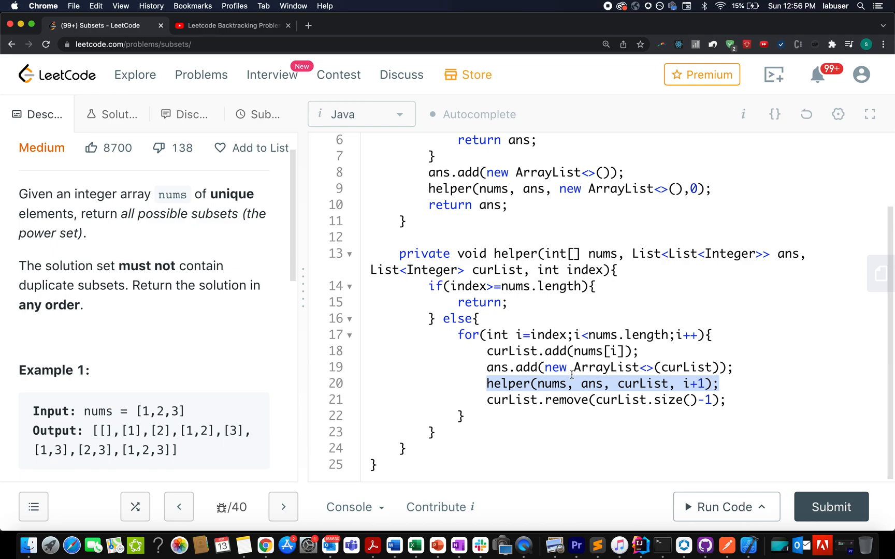
double_click(592, 383)
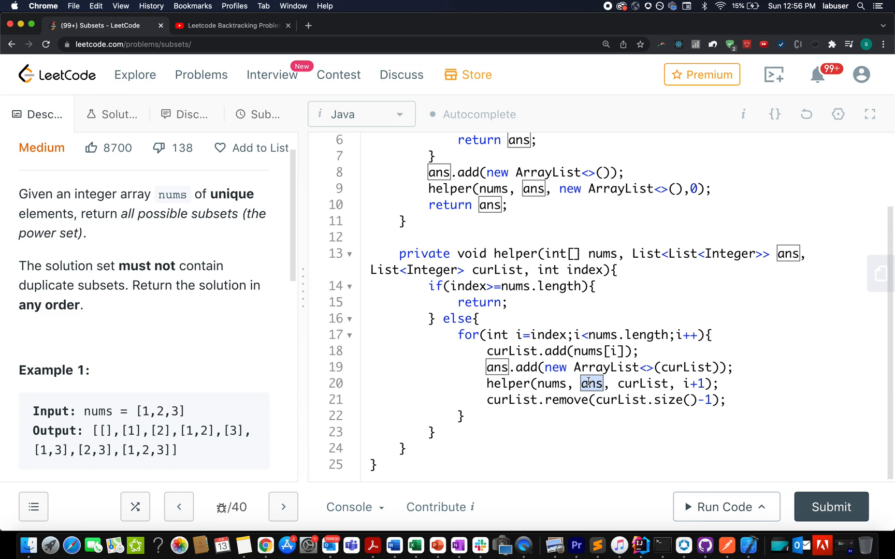
double_click(642, 384)
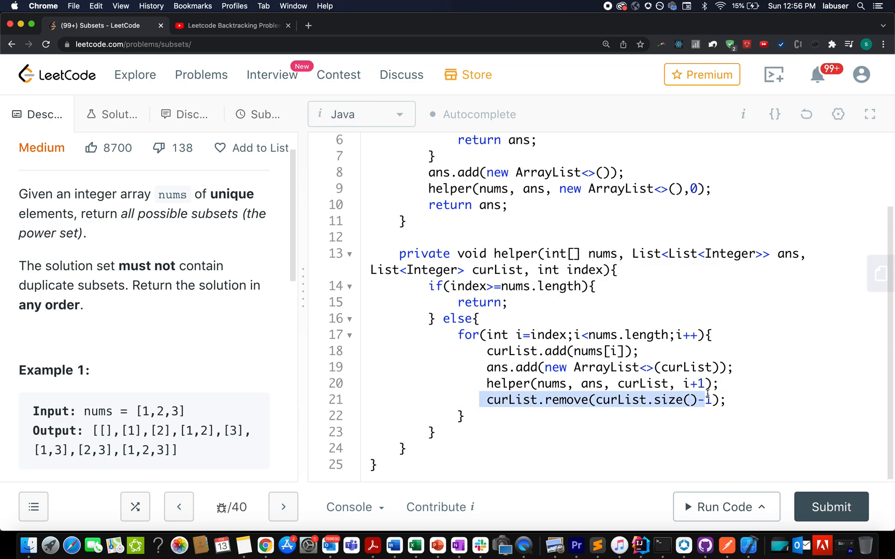
mouse_move(718, 400)
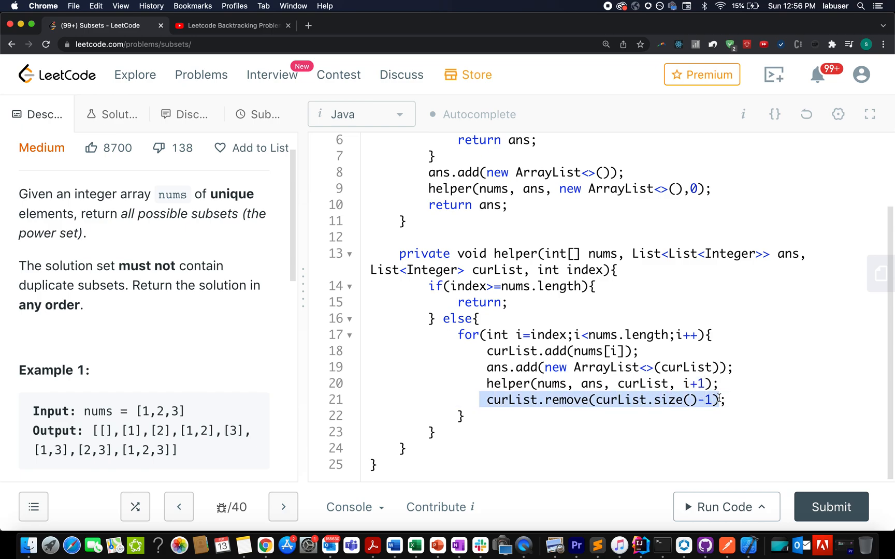
left_click(725, 400)
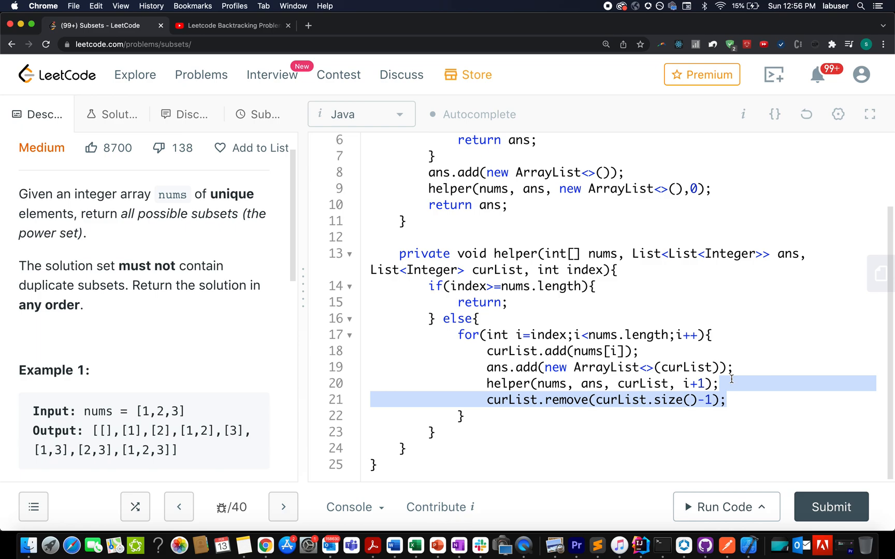
mouse_move(822, 494)
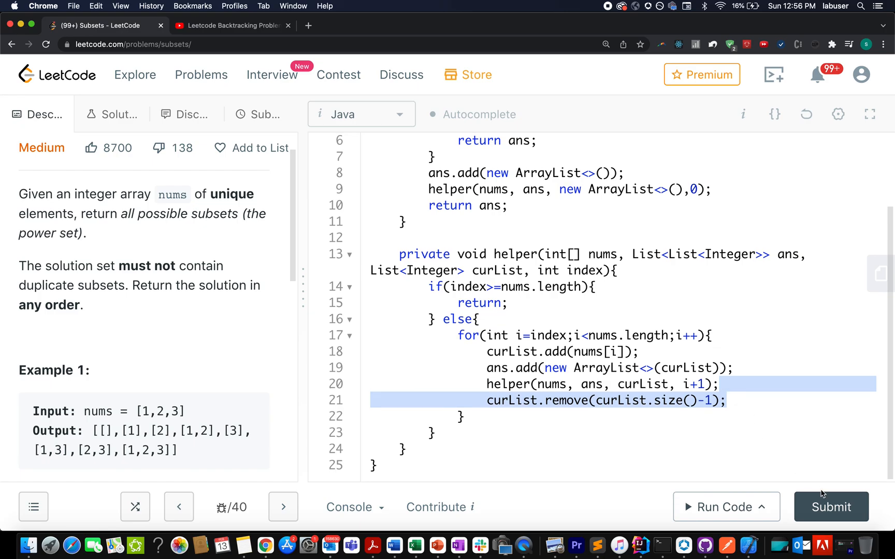
Submit the Subsets solution, dismiss the challenge popup, and show the Leetcode Backtracking Problems playlist.
left_click(832, 508)
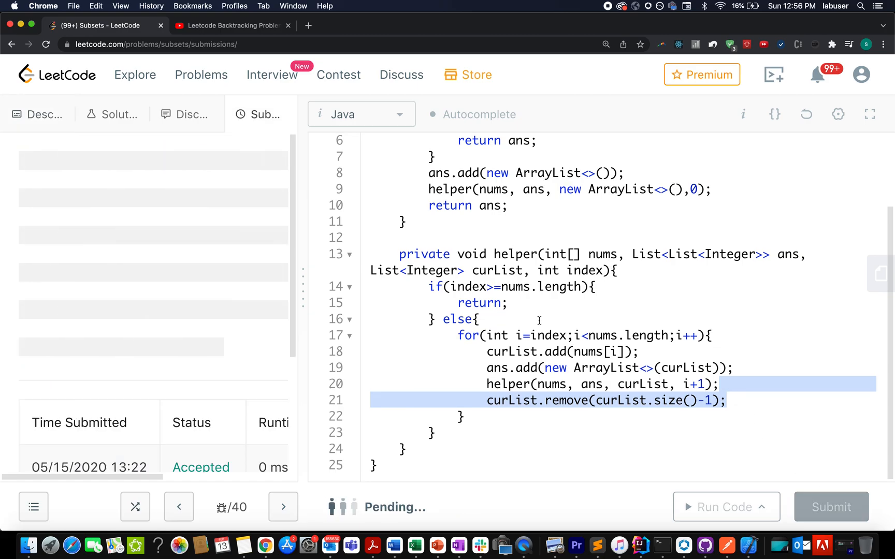
left_click(832, 508)
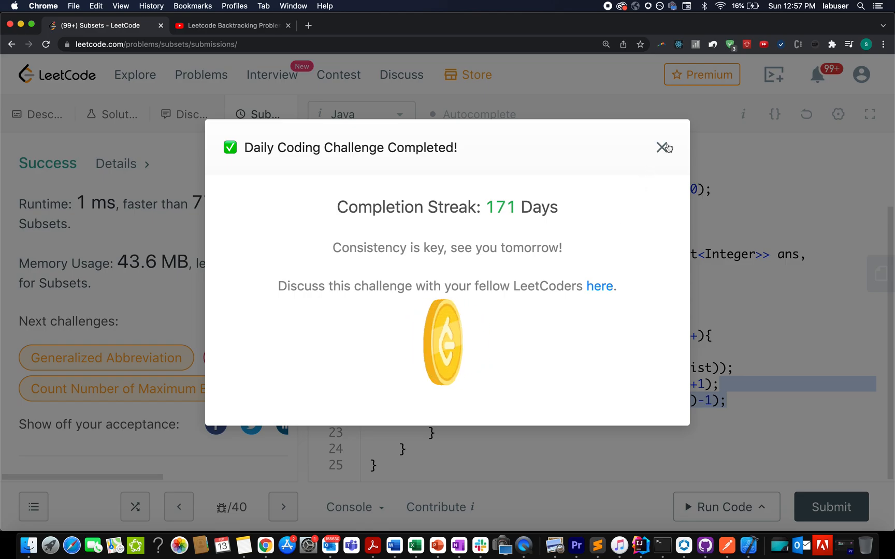
left_click(661, 147)
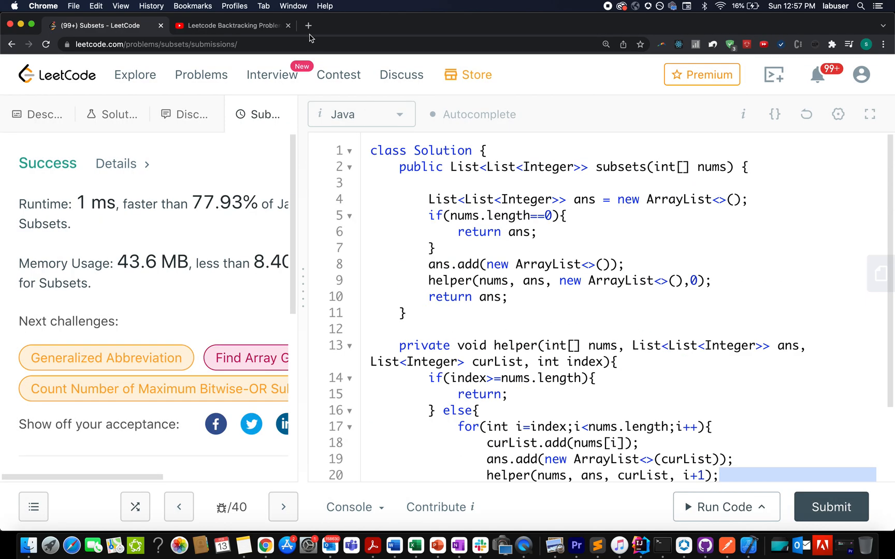
mouse_move(252, 33)
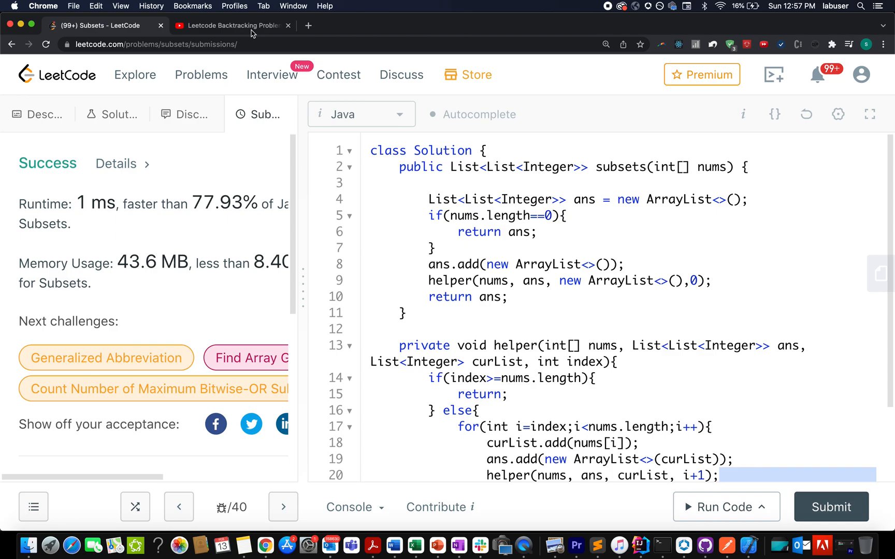
left_click(231, 25)
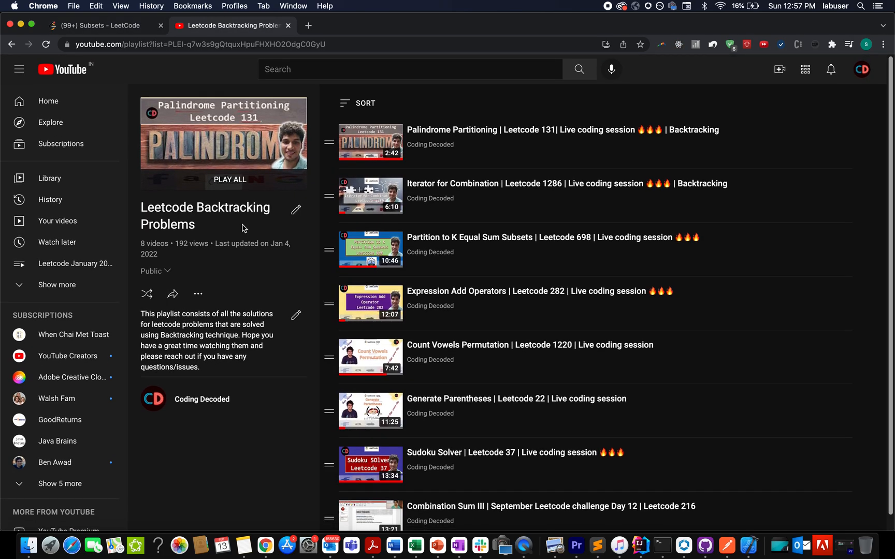